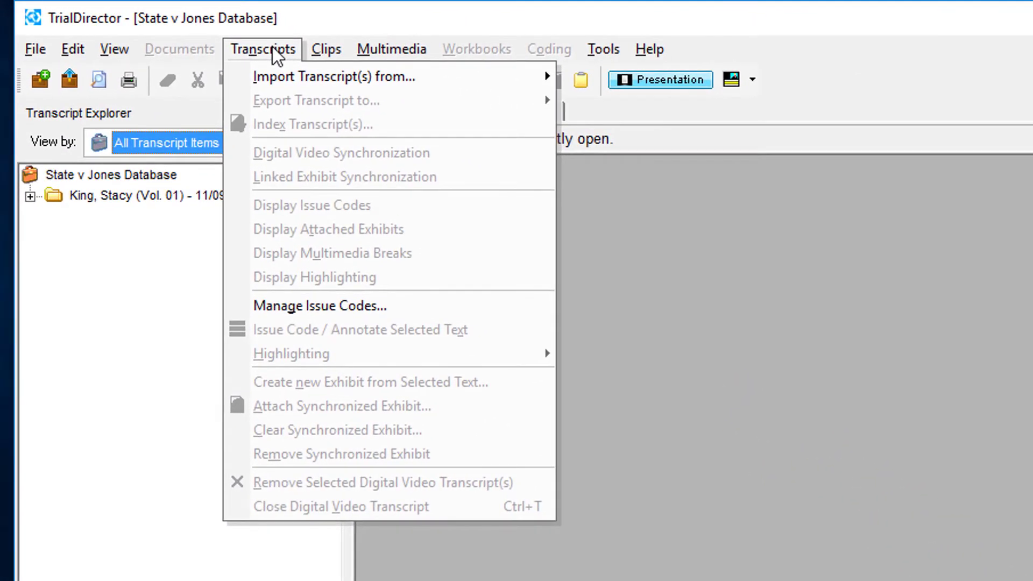
pyautogui.moveTo(290, 65)
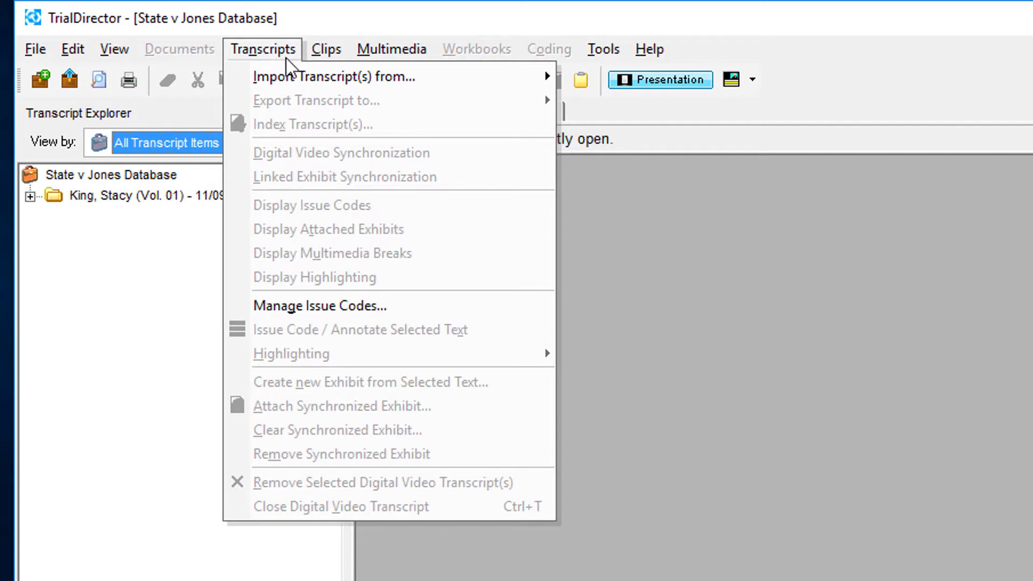
pyautogui.moveTo(333, 76)
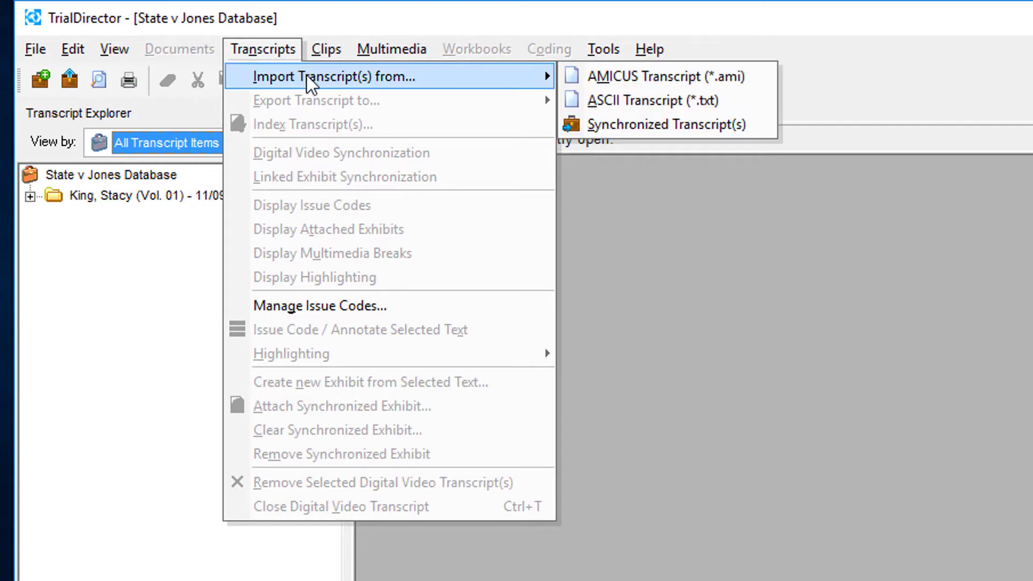
pyautogui.moveTo(439, 79)
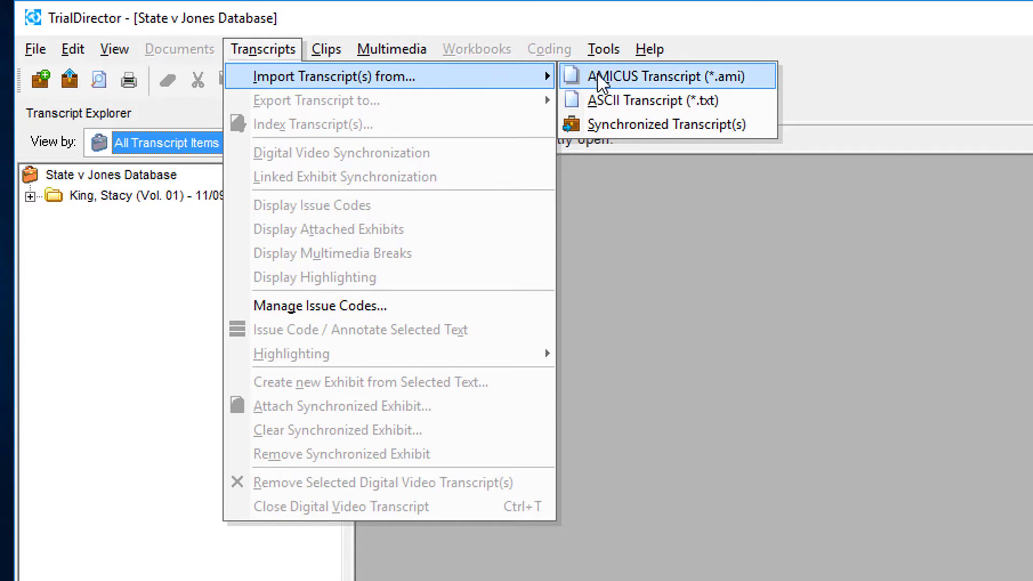
pyautogui.moveTo(698, 84)
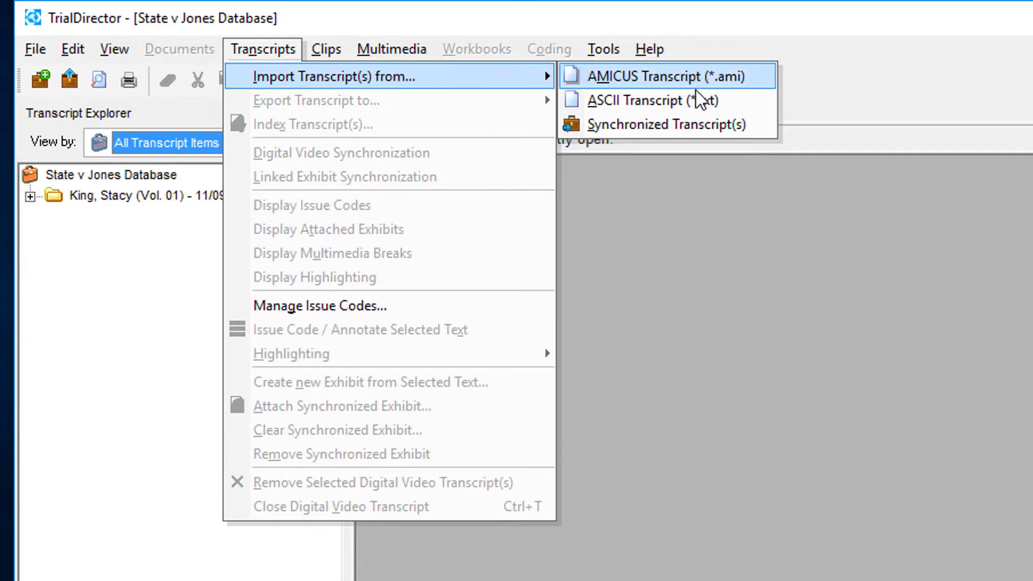
# Start the Import Synchronized Transcript(s) wizard from the Transcripts menu
pyautogui.click(663, 125)
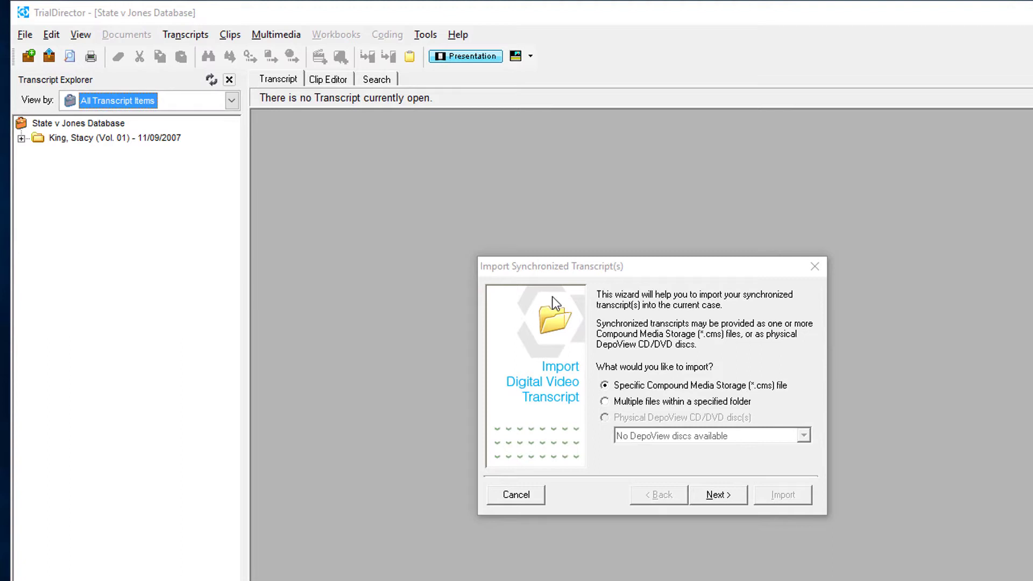
# Continue with the 'Specific Compound Media Storage (*.cms) file' import option
pyautogui.click(718, 495)
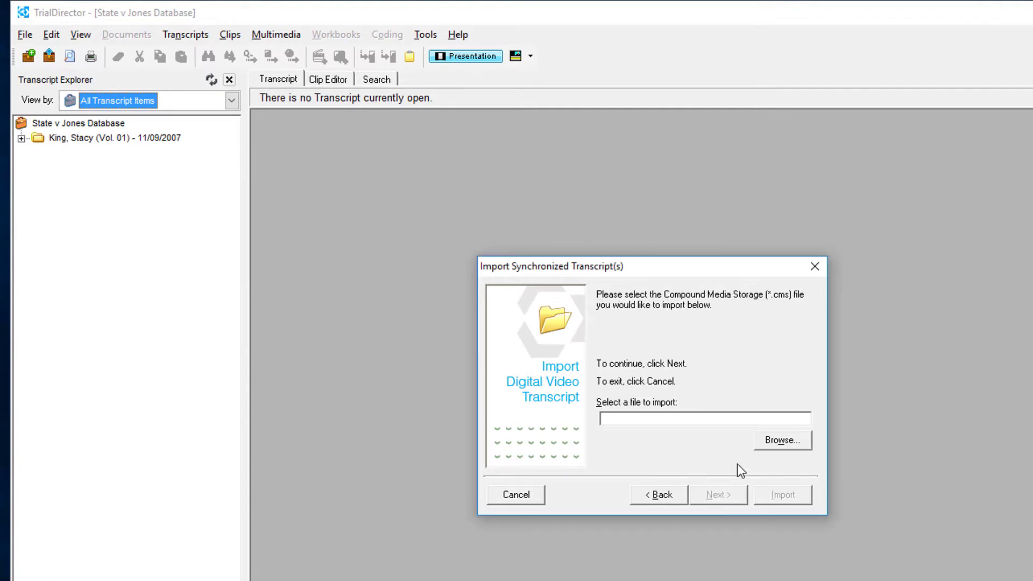
# Choose MP072195.cms as the compound media storage file to import
pyautogui.click(781, 439)
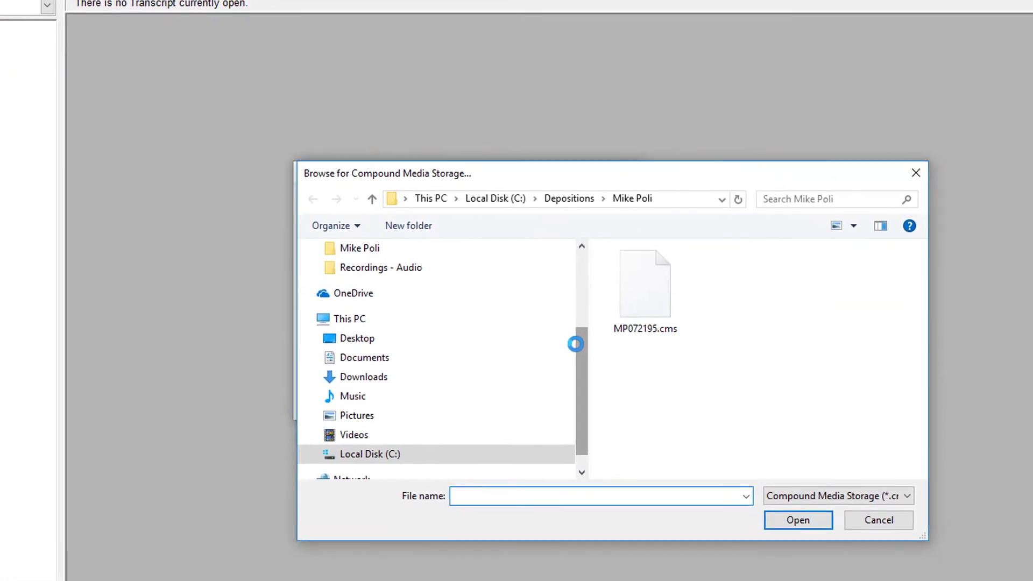
pyautogui.click(645, 283)
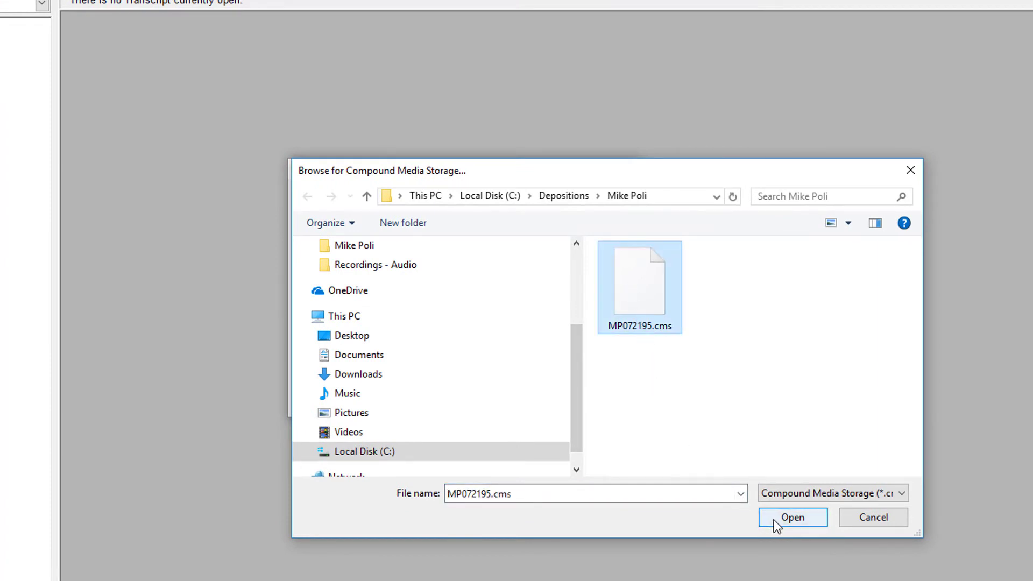
pyautogui.click(793, 518)
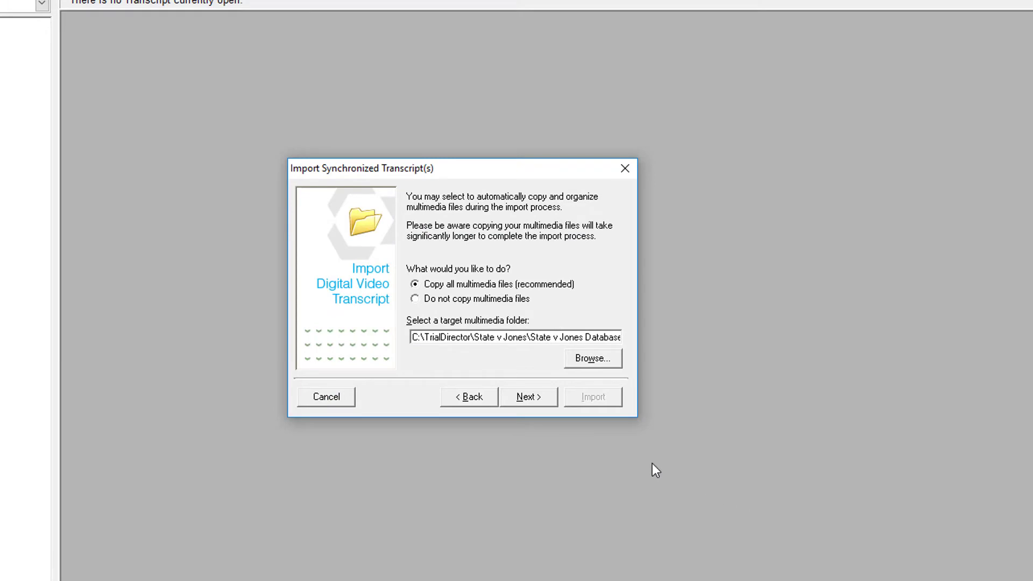
# Keep 'Copy all multimedia files' and start the import, which halts on missing MP072195.MPG
pyautogui.click(527, 397)
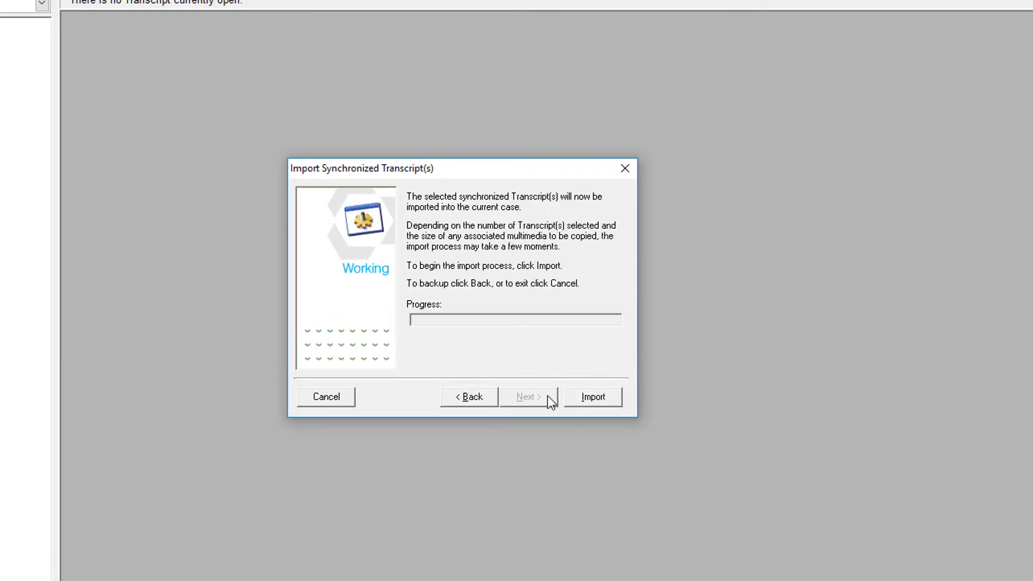
pyautogui.click(592, 398)
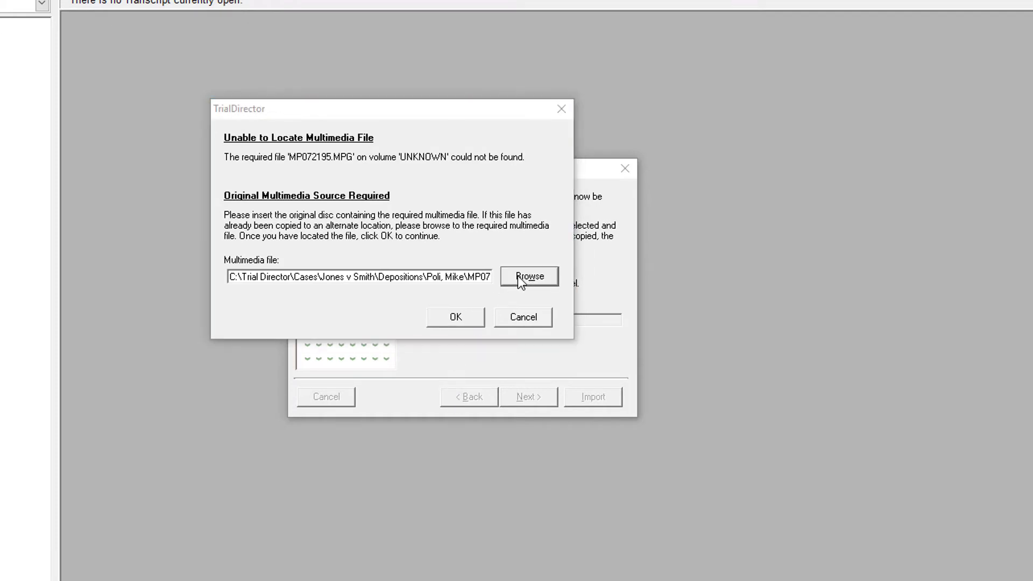
pyautogui.click(530, 277)
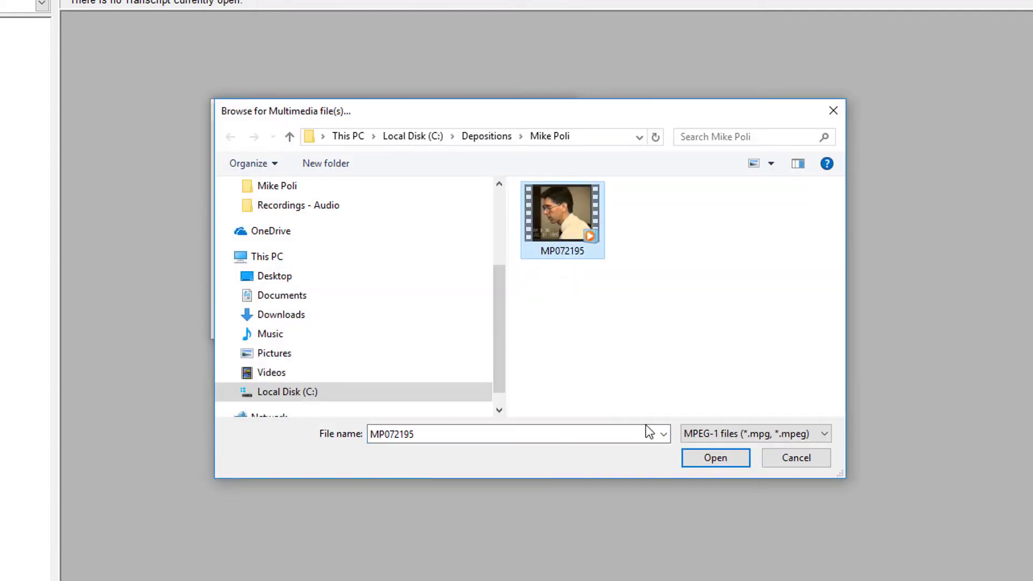
pyautogui.click(715, 459)
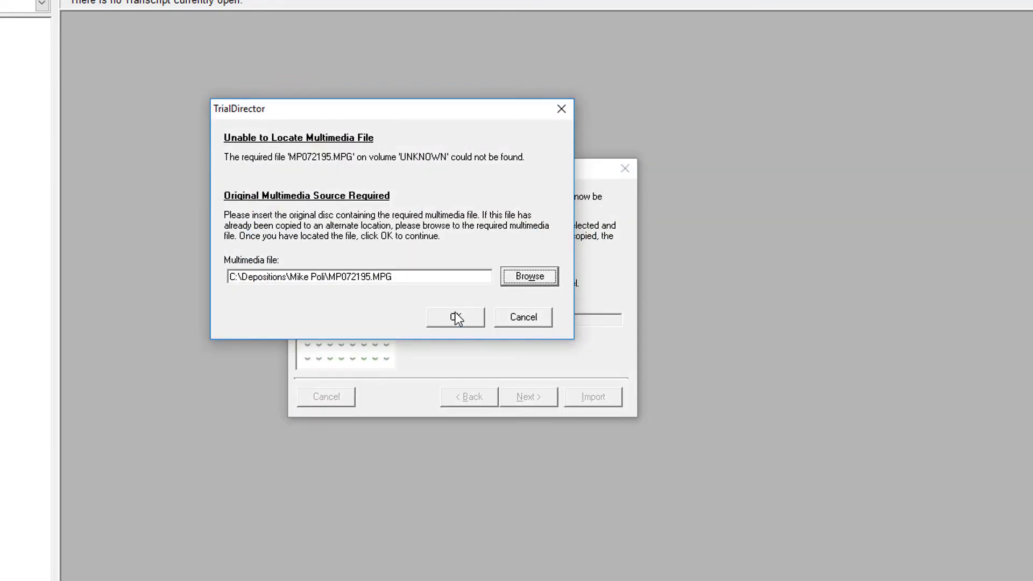
pyautogui.click(454, 316)
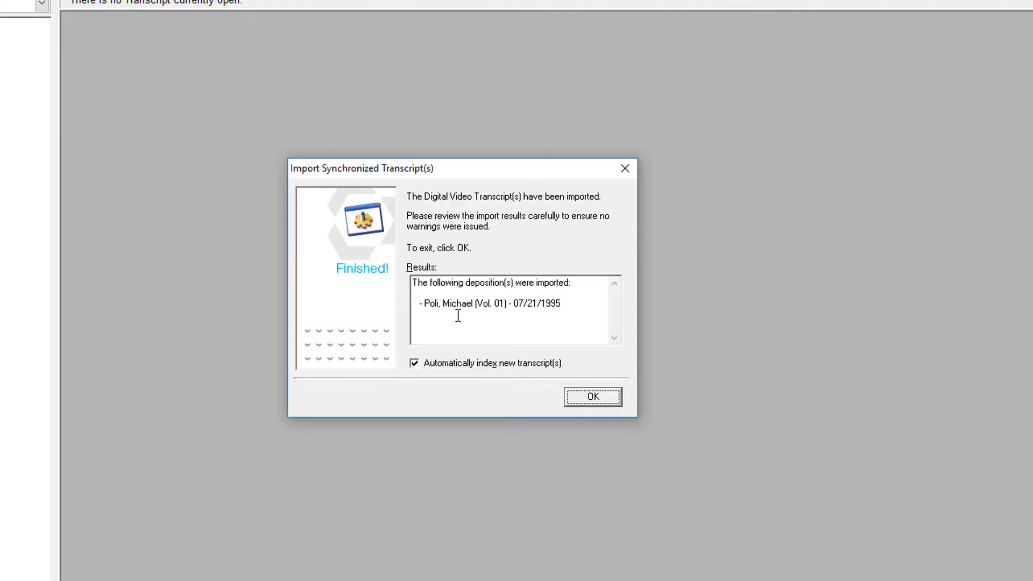
pyautogui.click(592, 397)
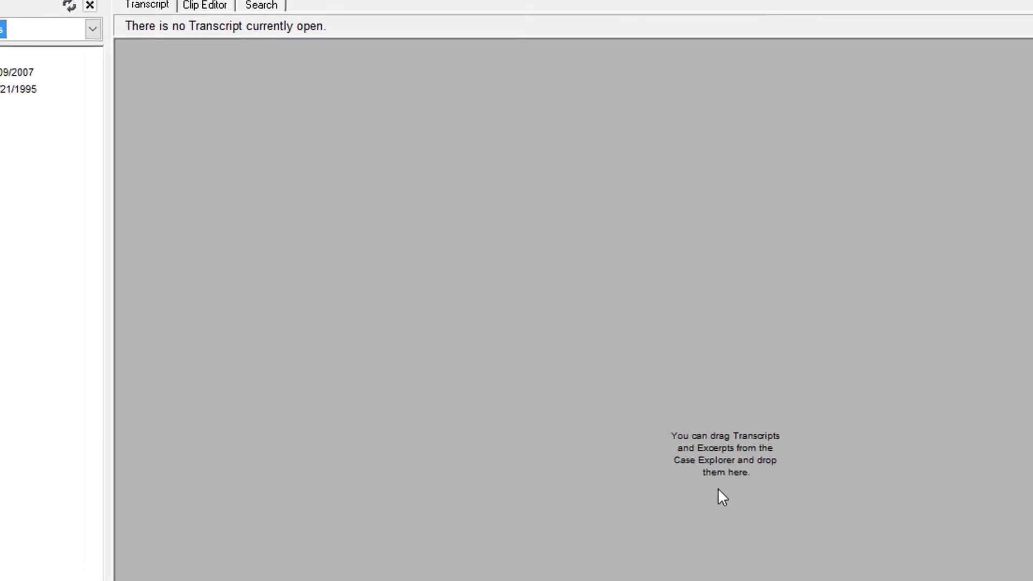